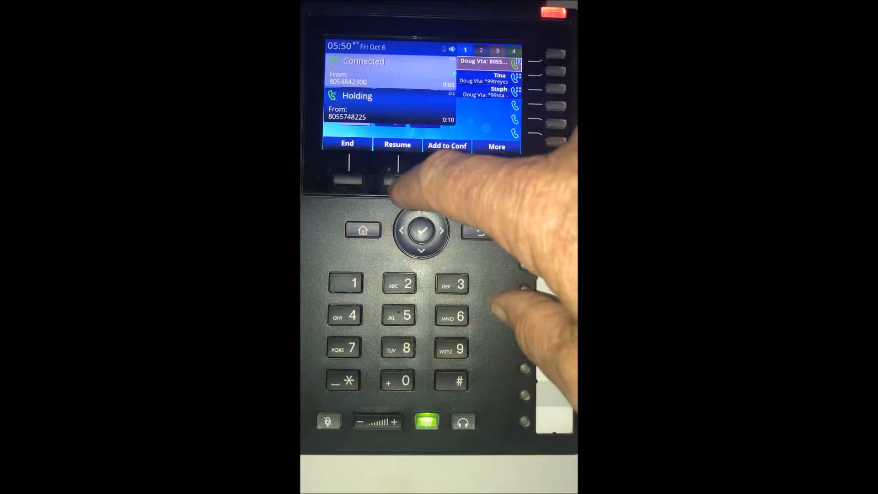
# Resume the held second call, leaving the first caller on hold
pyautogui.click(397, 151)
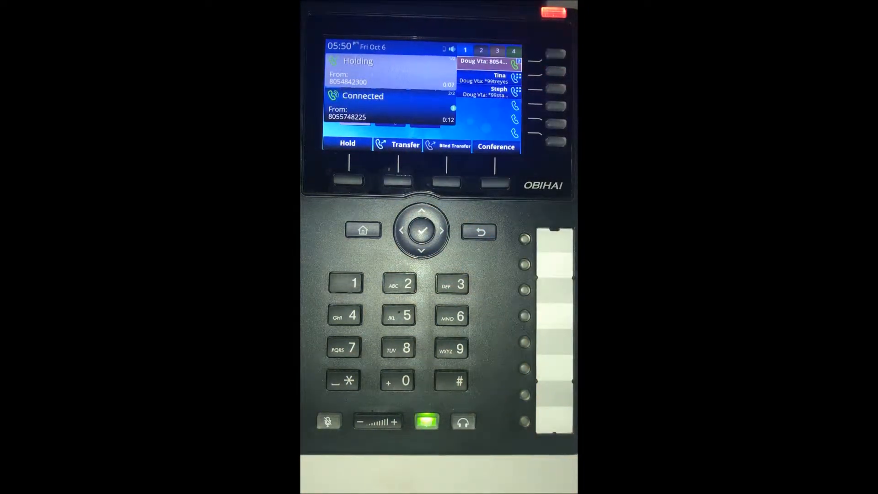